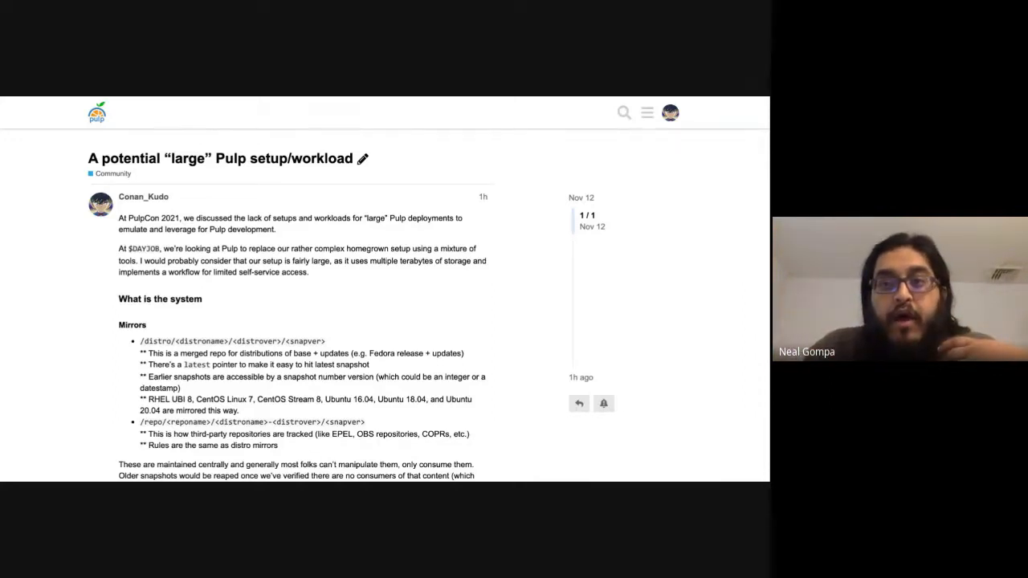
scroll(down, 3)
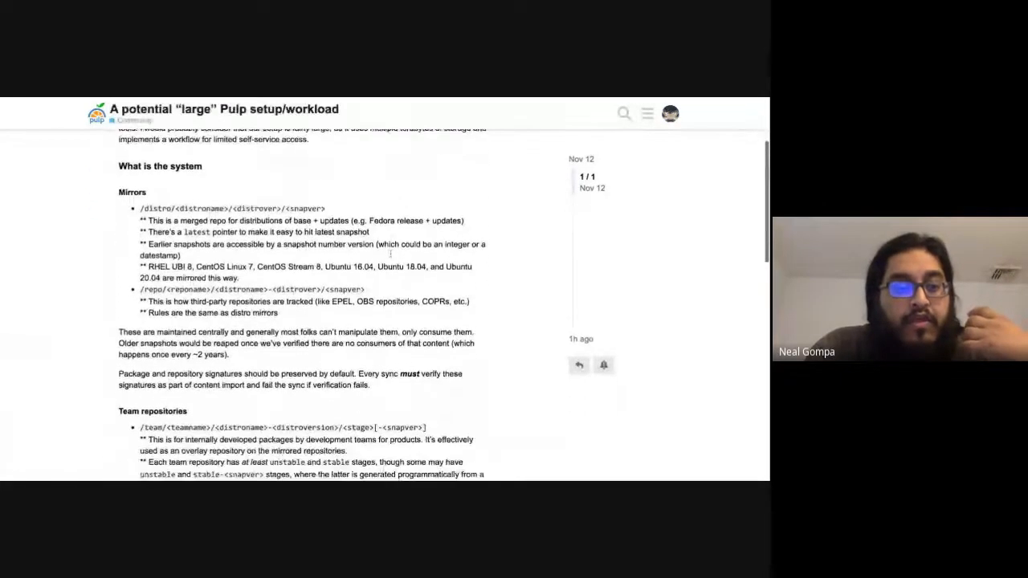
scroll(down, 3)
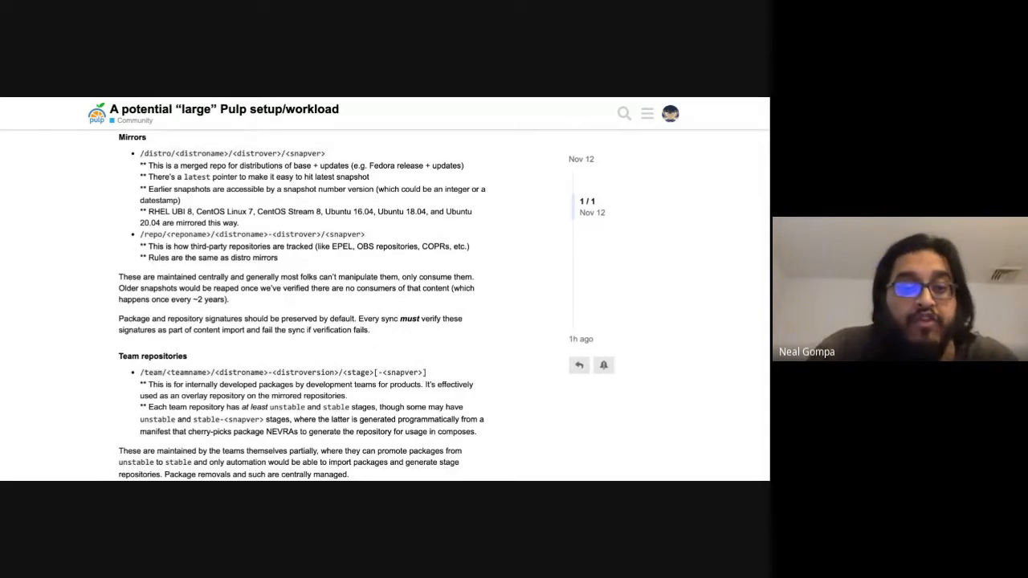
scroll(down, 3)
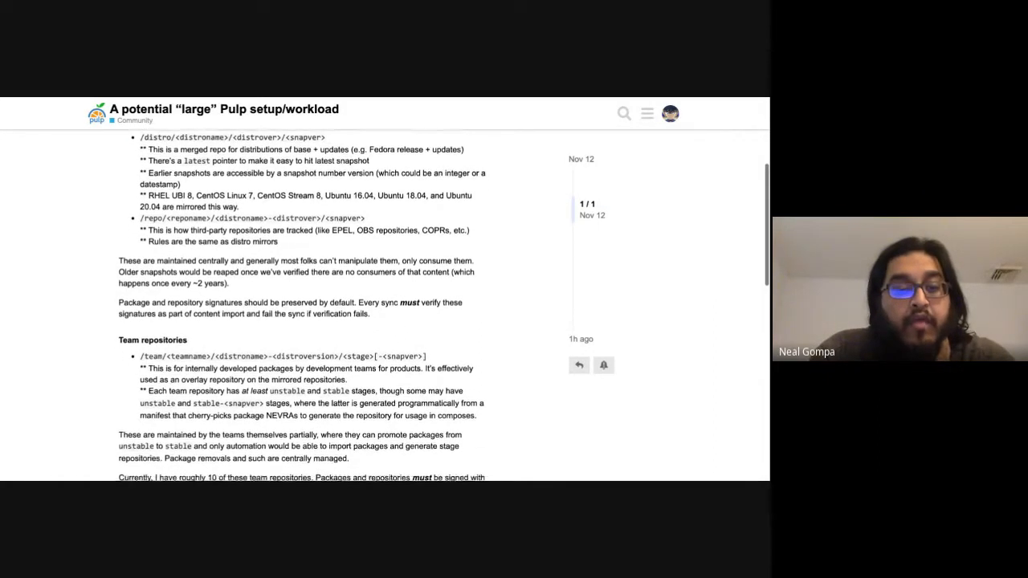
scroll(up, 3)
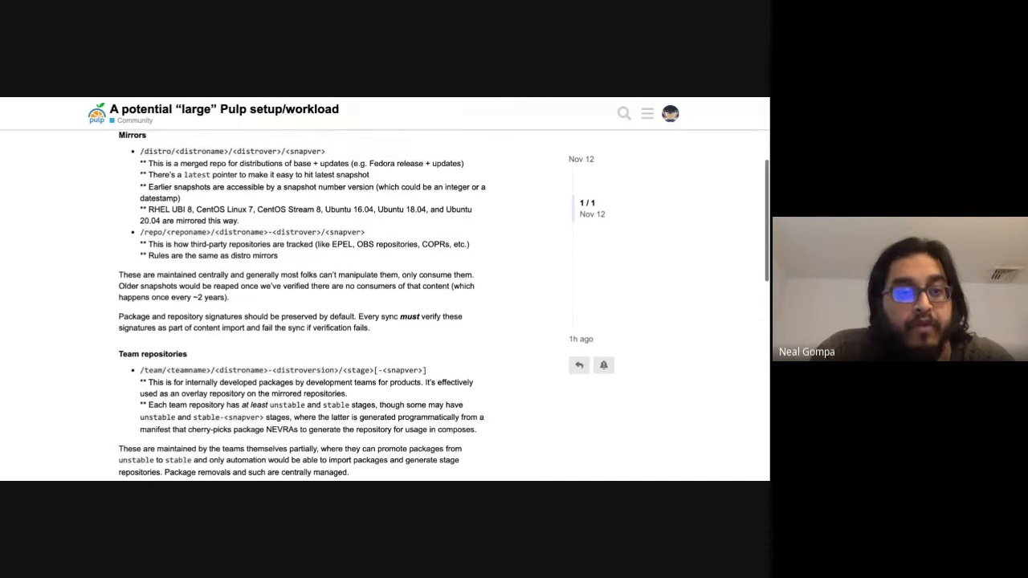
scroll(down, 3)
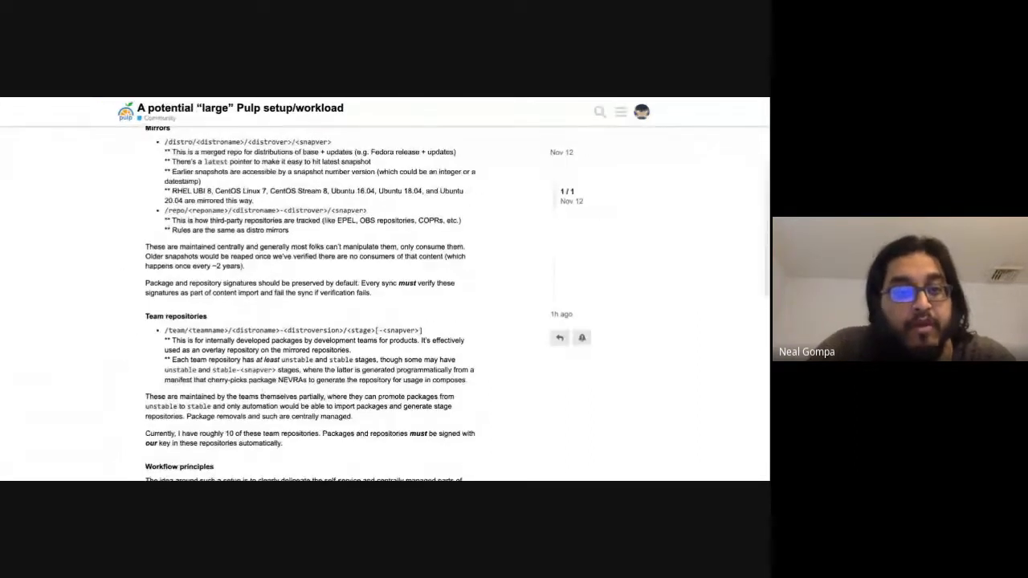
scroll(up, 3)
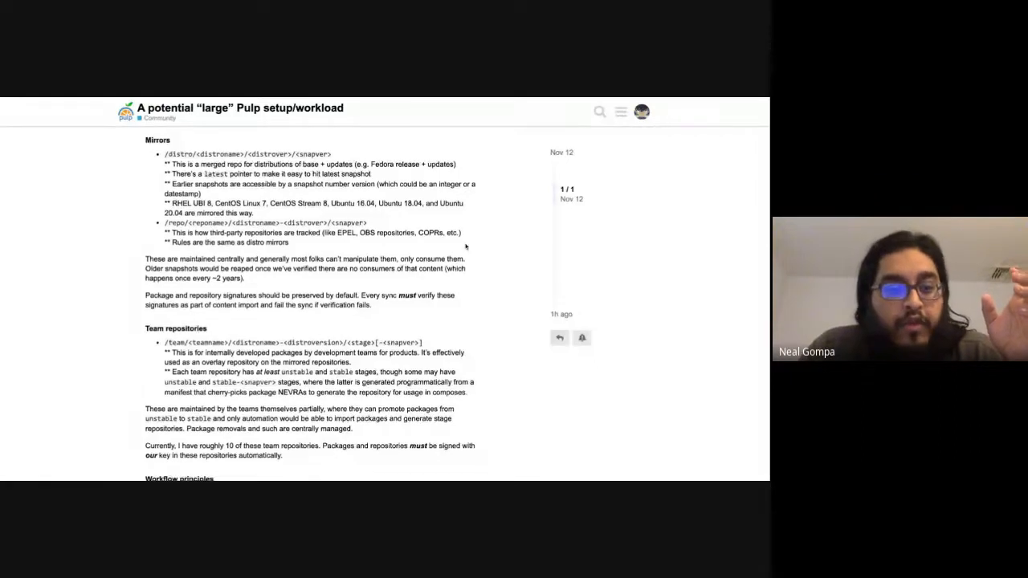
scroll(down, 3)
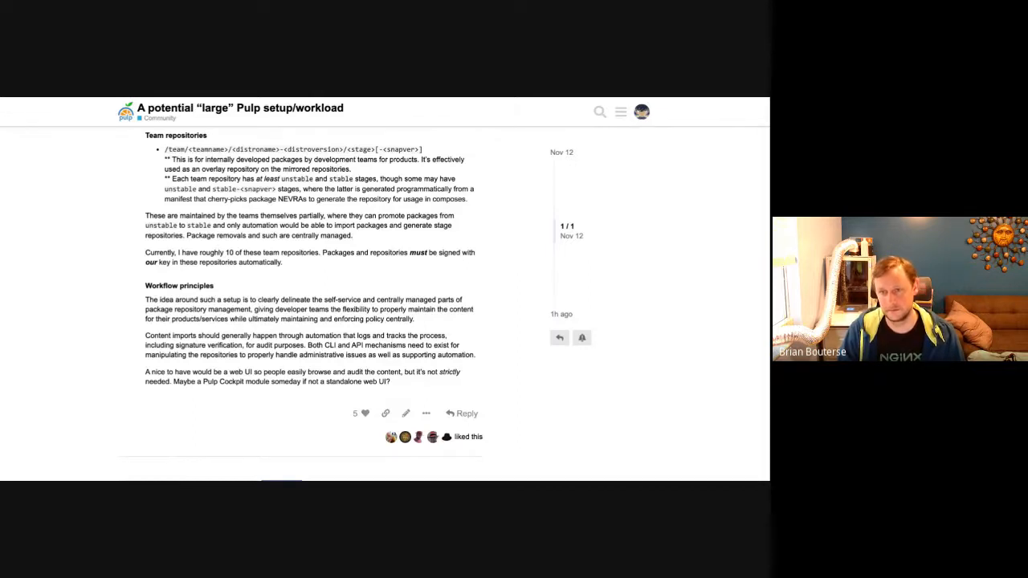
mouse_move(382, 293)
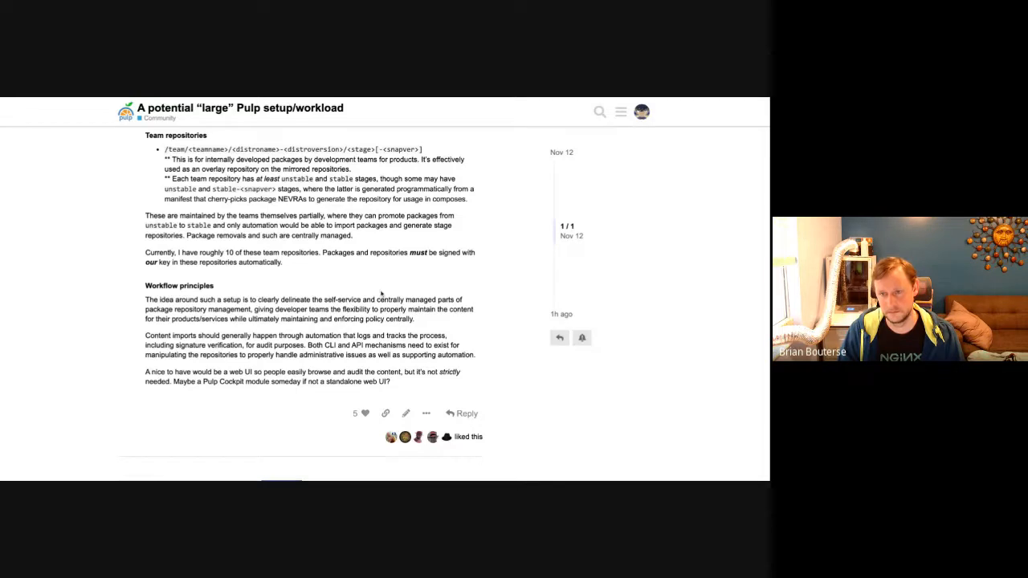
scroll(up, 3)
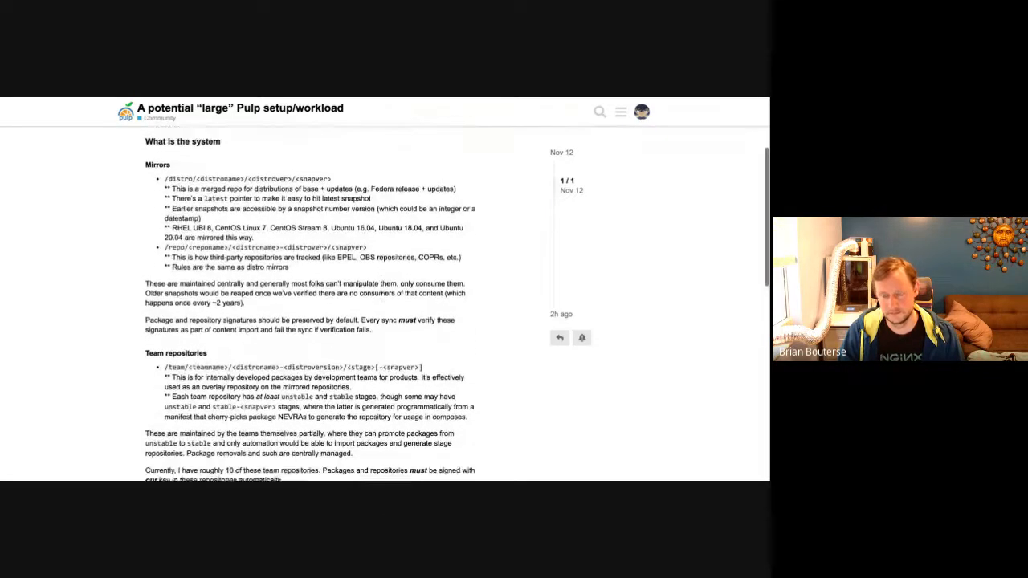
scroll(up, 3)
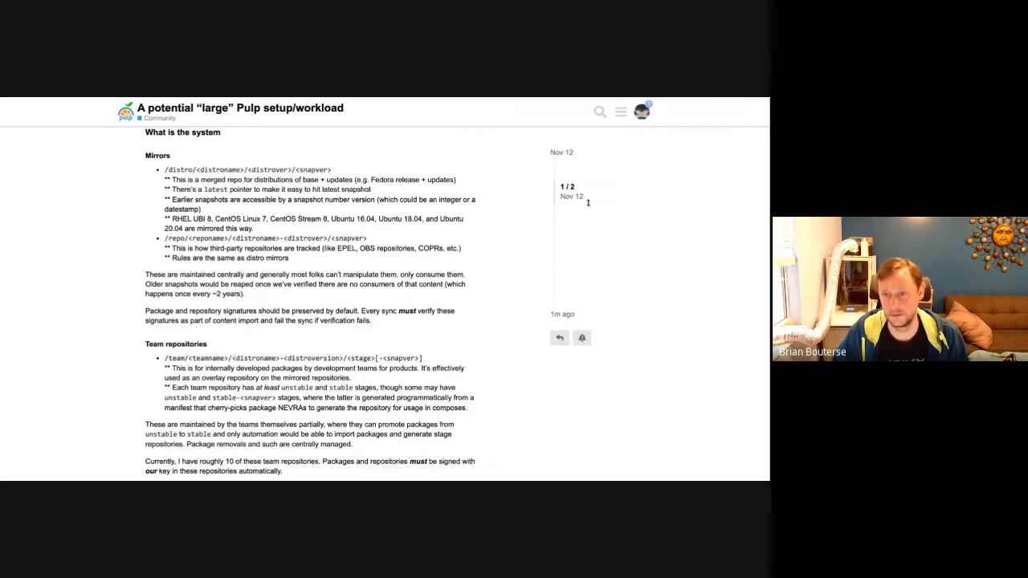
scroll(down, 3)
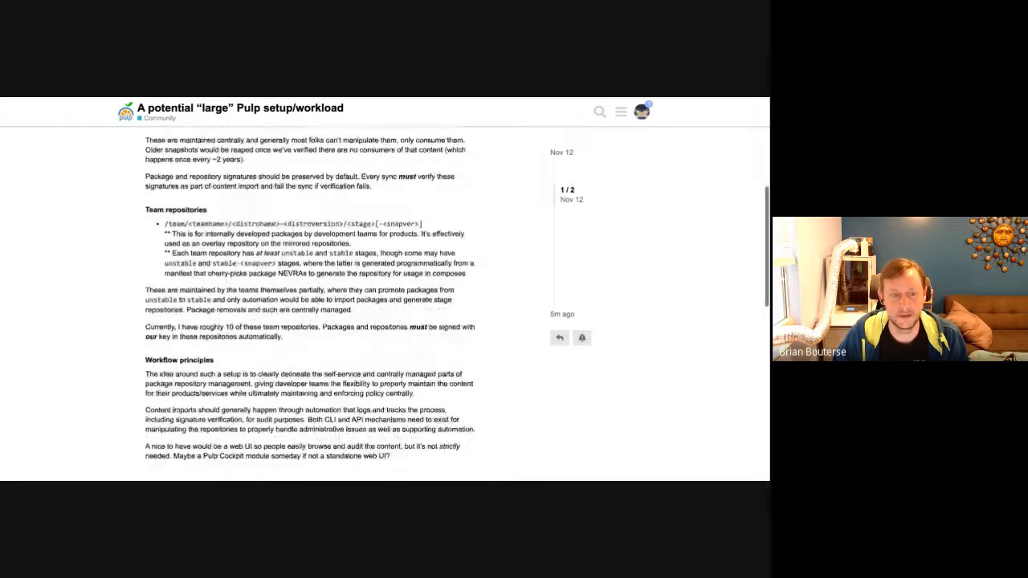
scroll(down, 3)
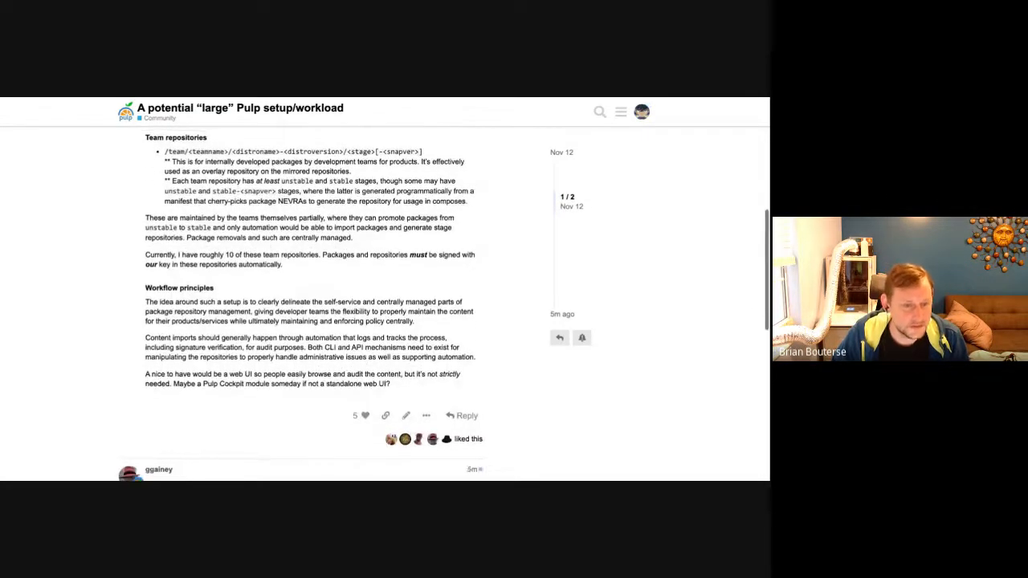
scroll(up, 3)
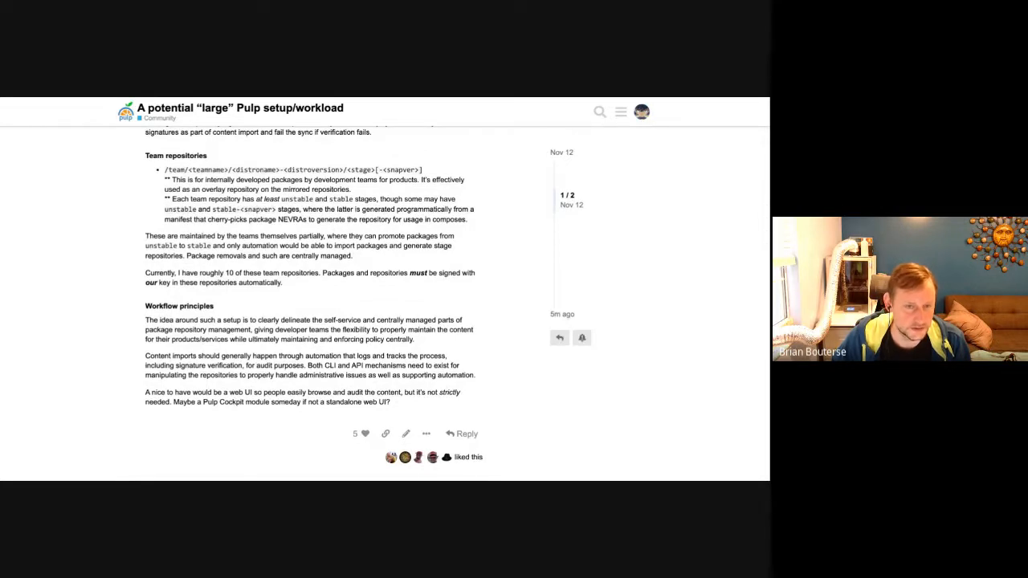